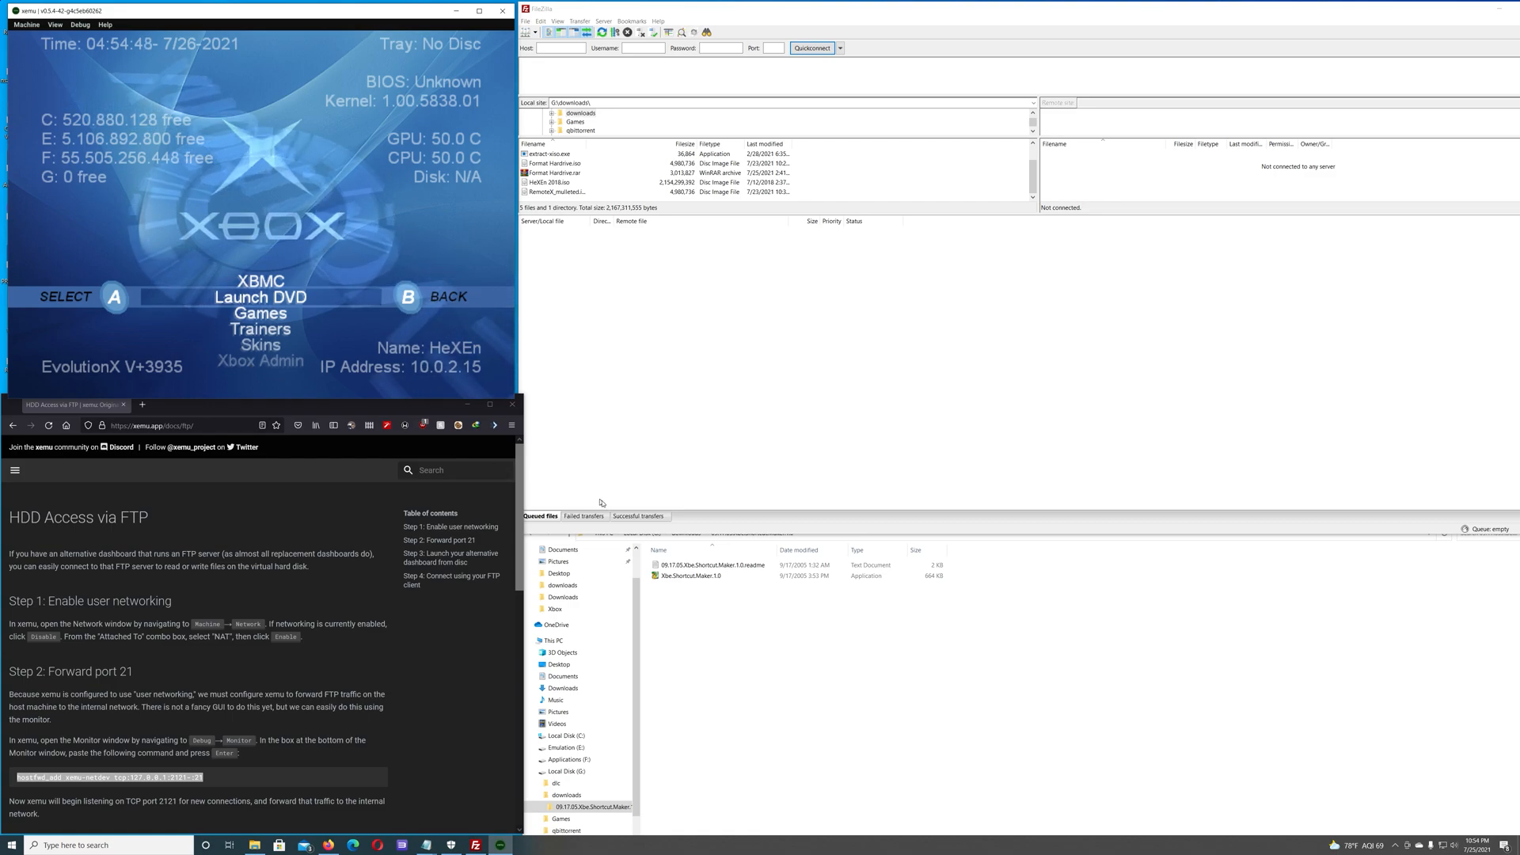
Launch Xbe.Shortcut.Maker.1.0 from the Xbe.Shortcut.Maker.1.0 downloads folder
click(693, 575)
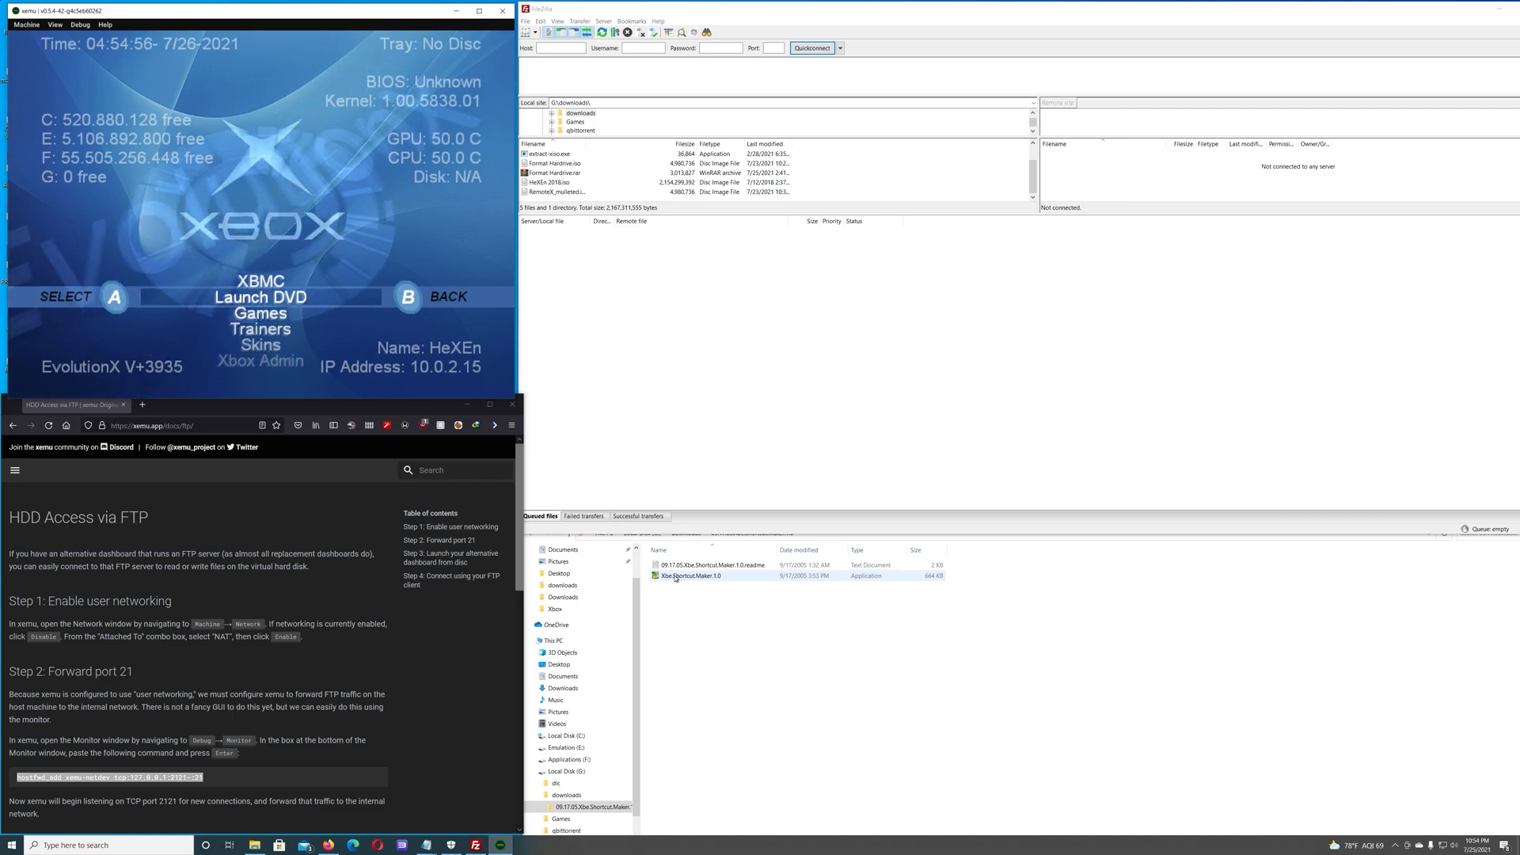
double_click(689, 575)
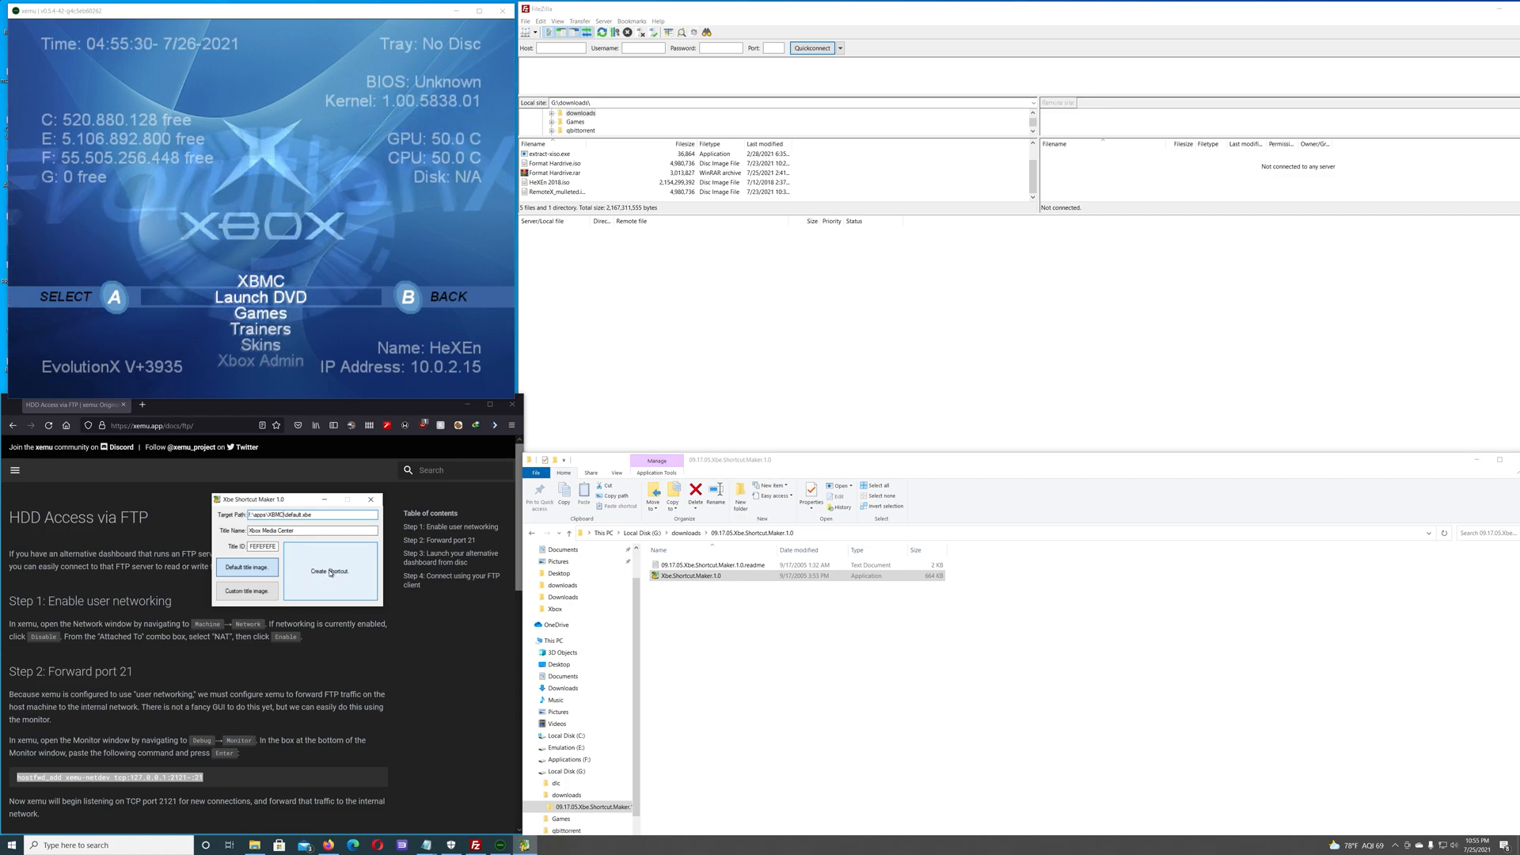
Create the Xbox Media Center shortcut and save it as xboxdash.xbe in downloads
click(329, 571)
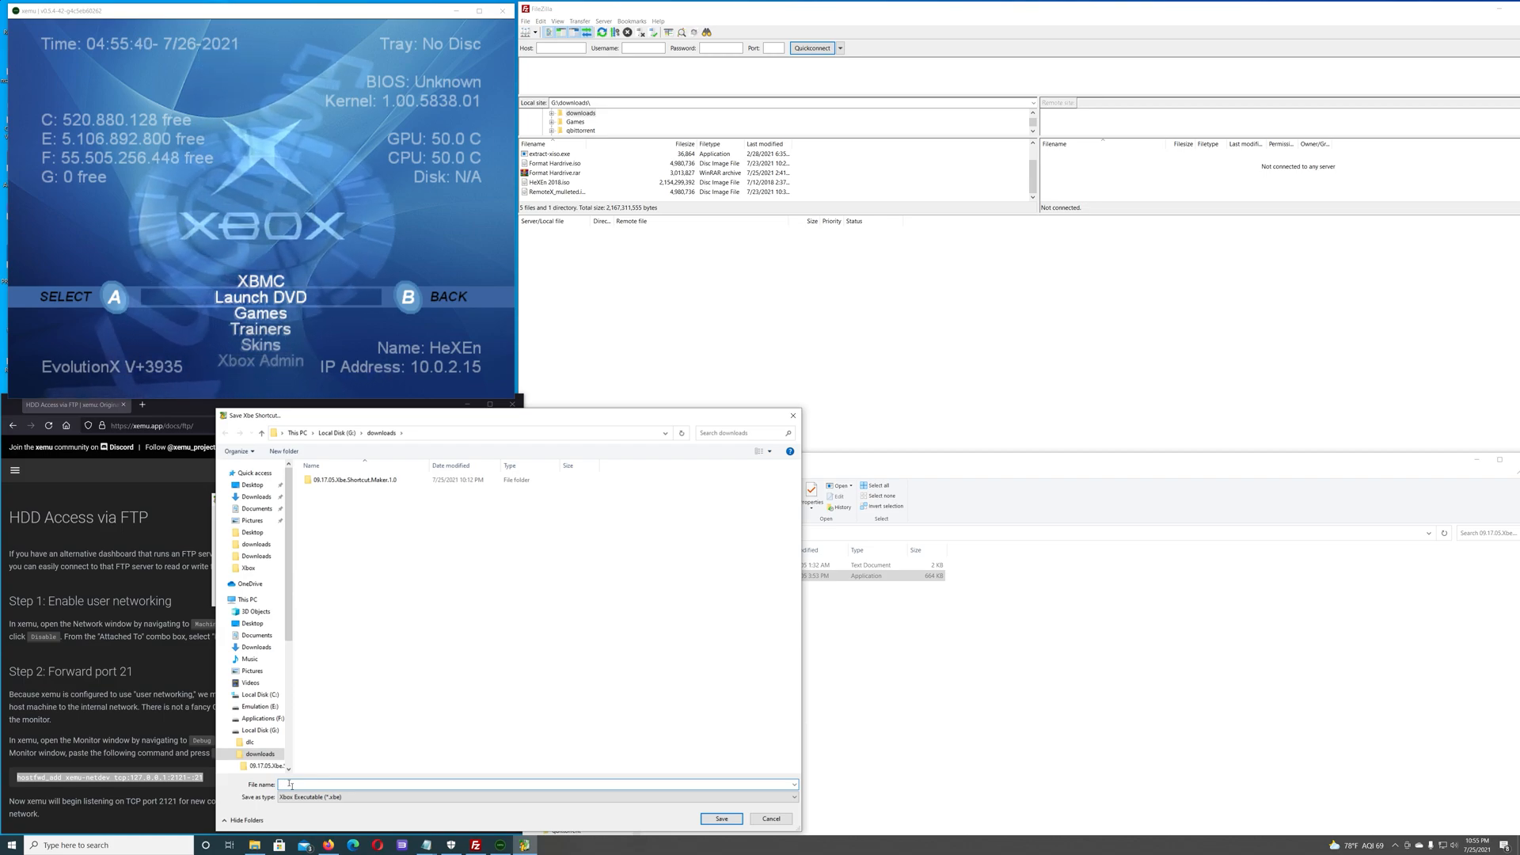
text(xboxdash.xbe)
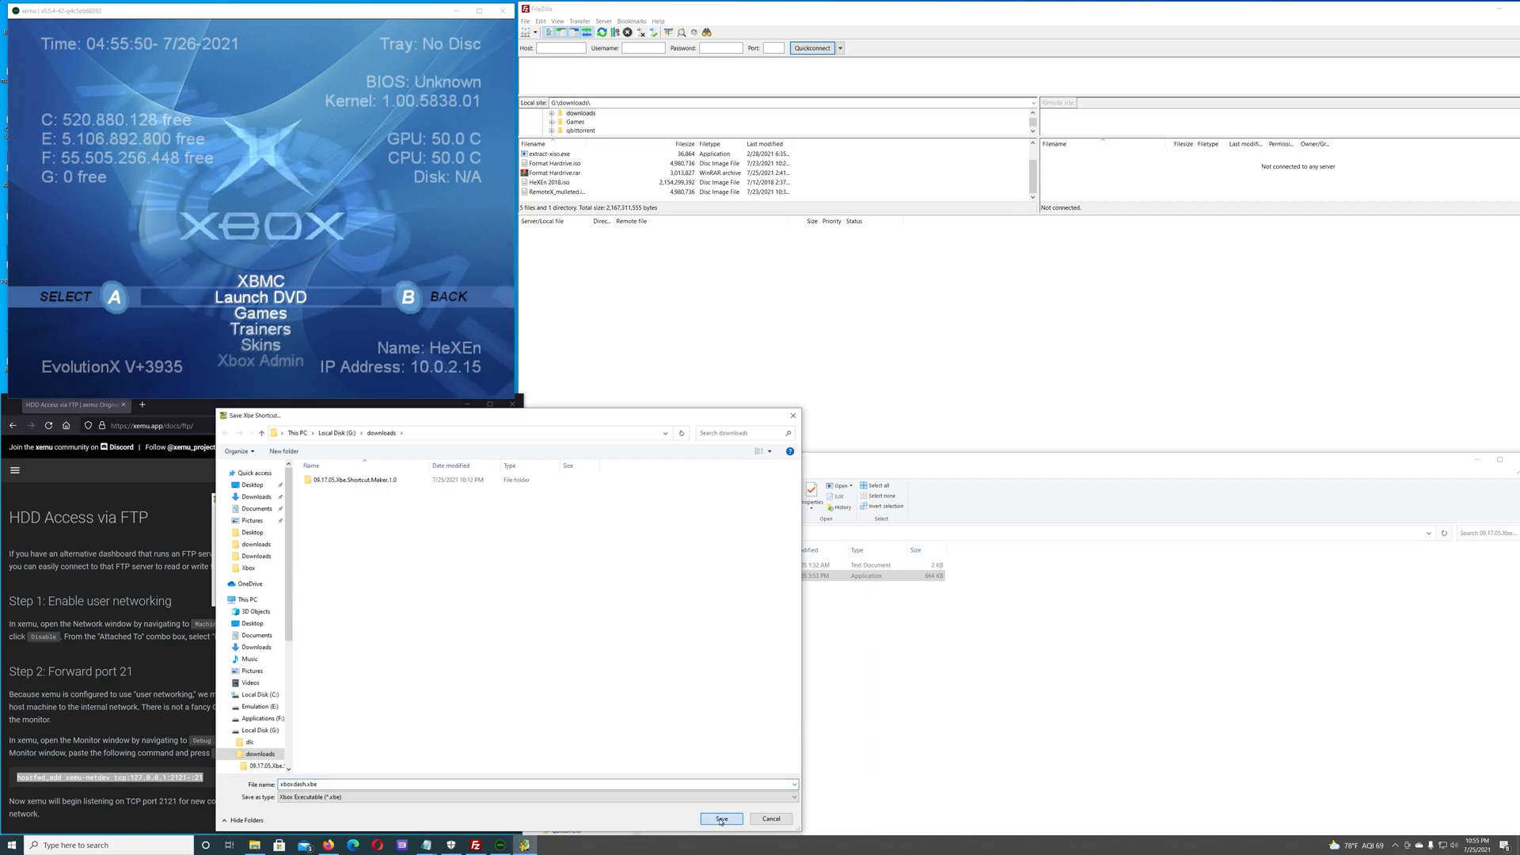
click(720, 819)
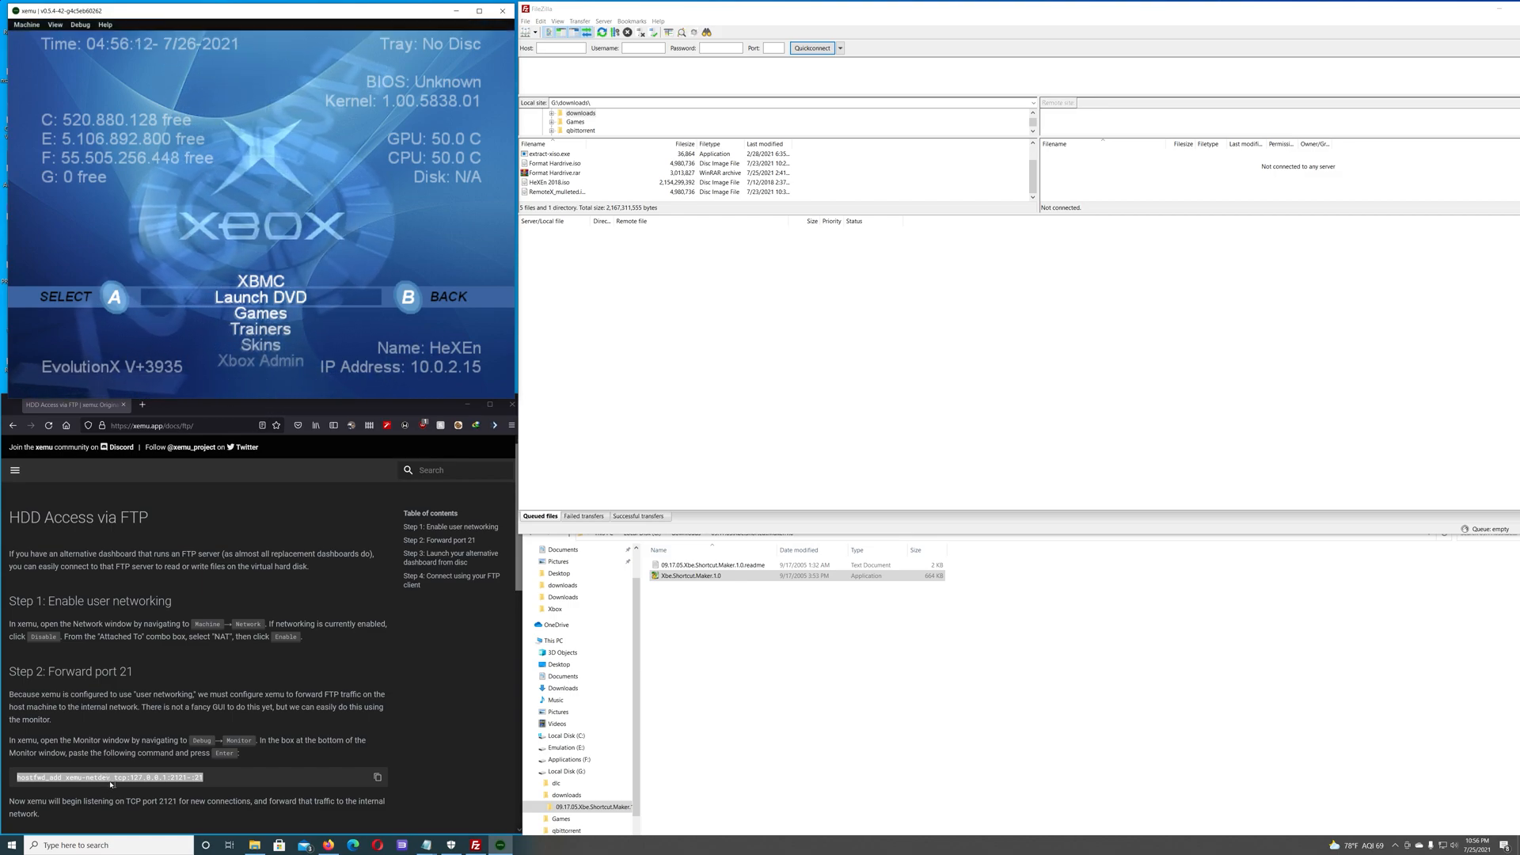
Enter 'hostfwd_add xemu-netdev tcp:127.0.0.1:2121-:21' in xemu's Debug Monitor
right_click(107, 777)
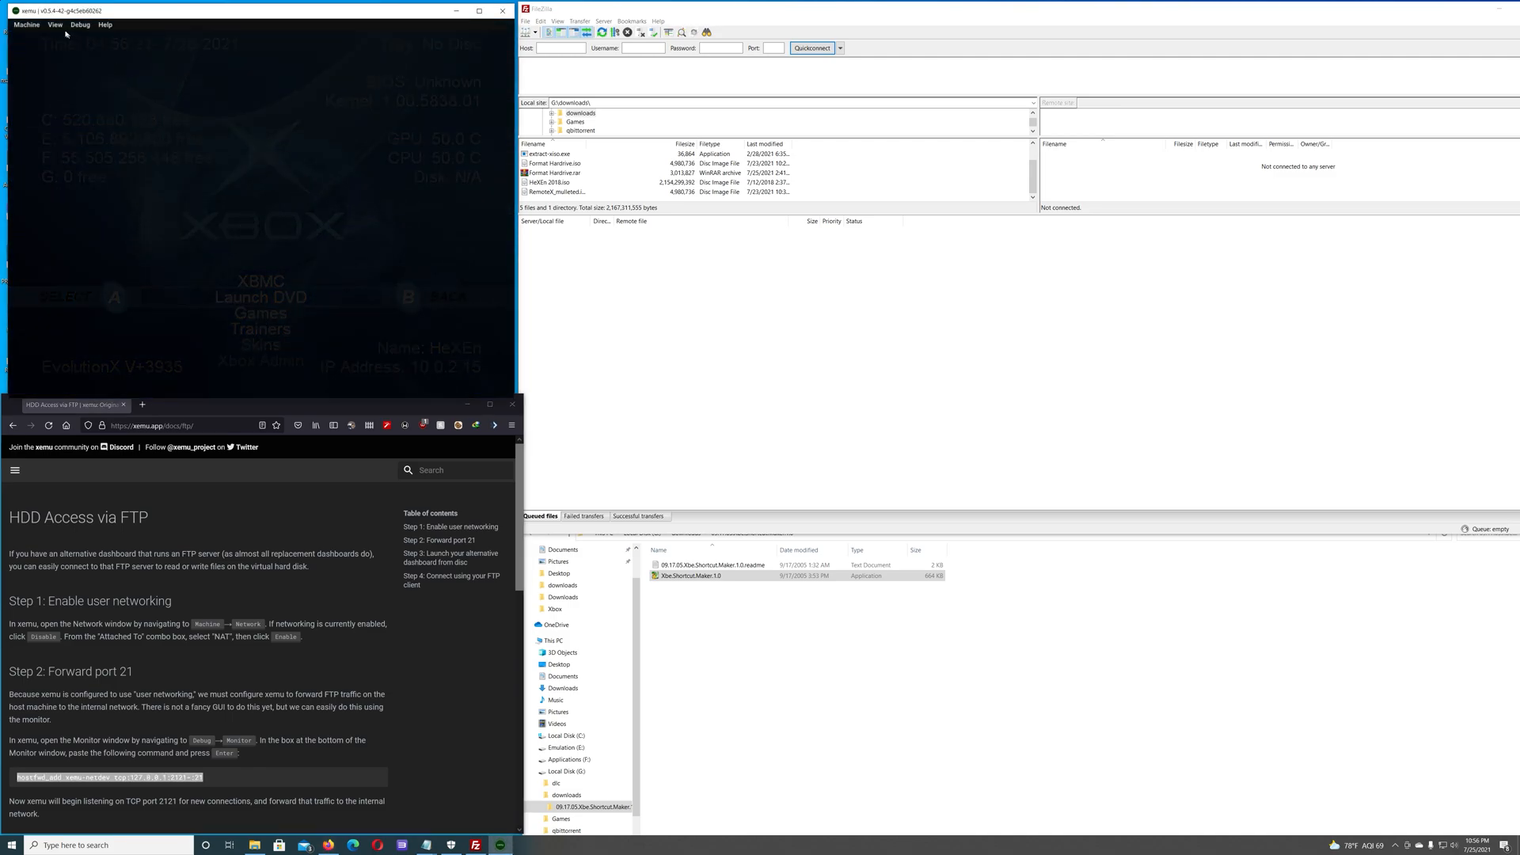
click(81, 25)
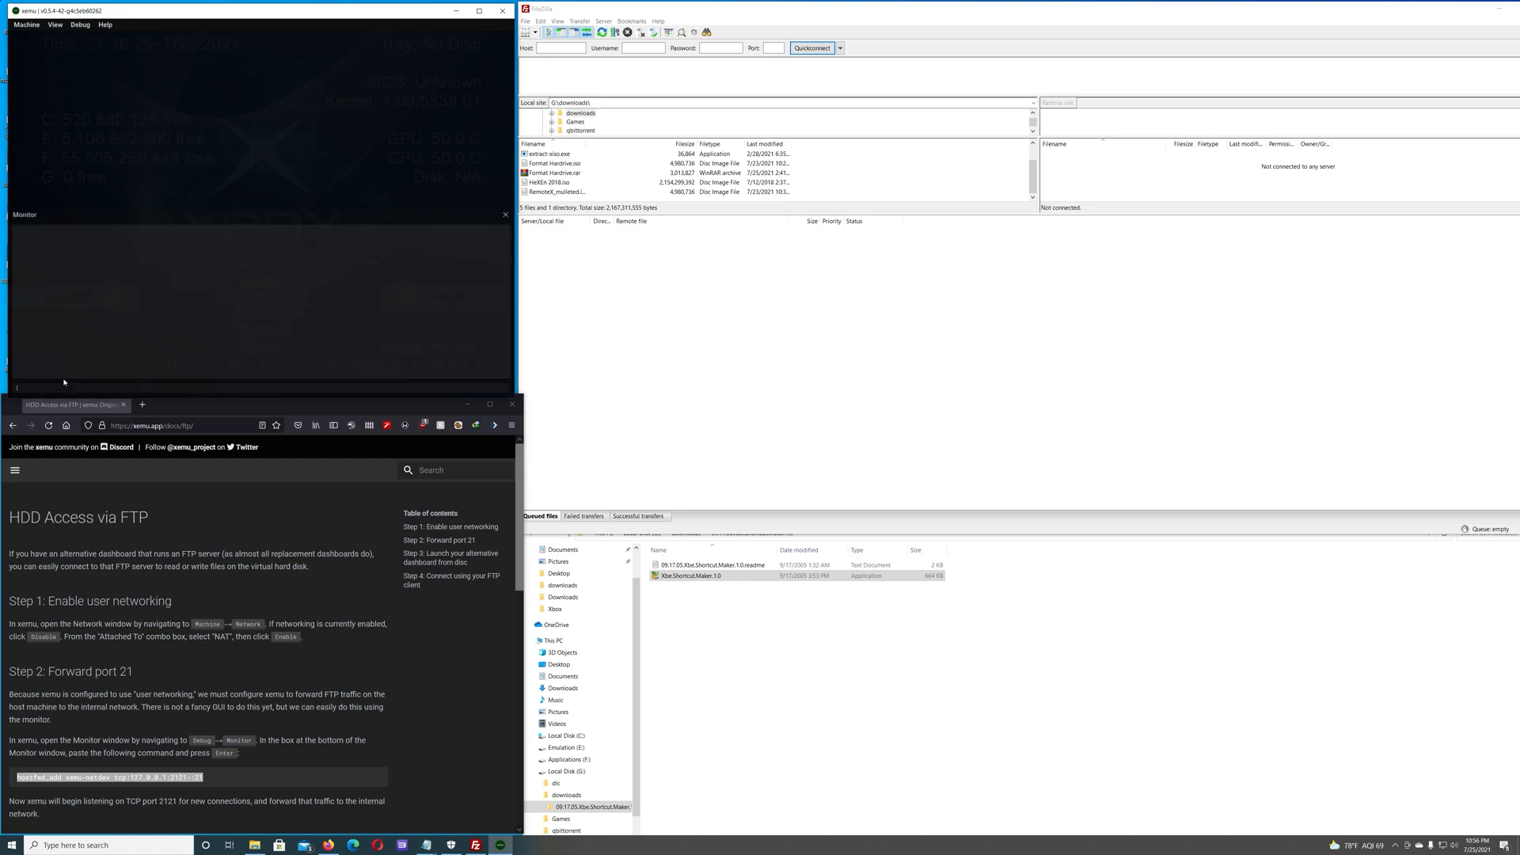
text(hostfwd_add xemu-netdev tcp:127.0.0.1:2121-:21)
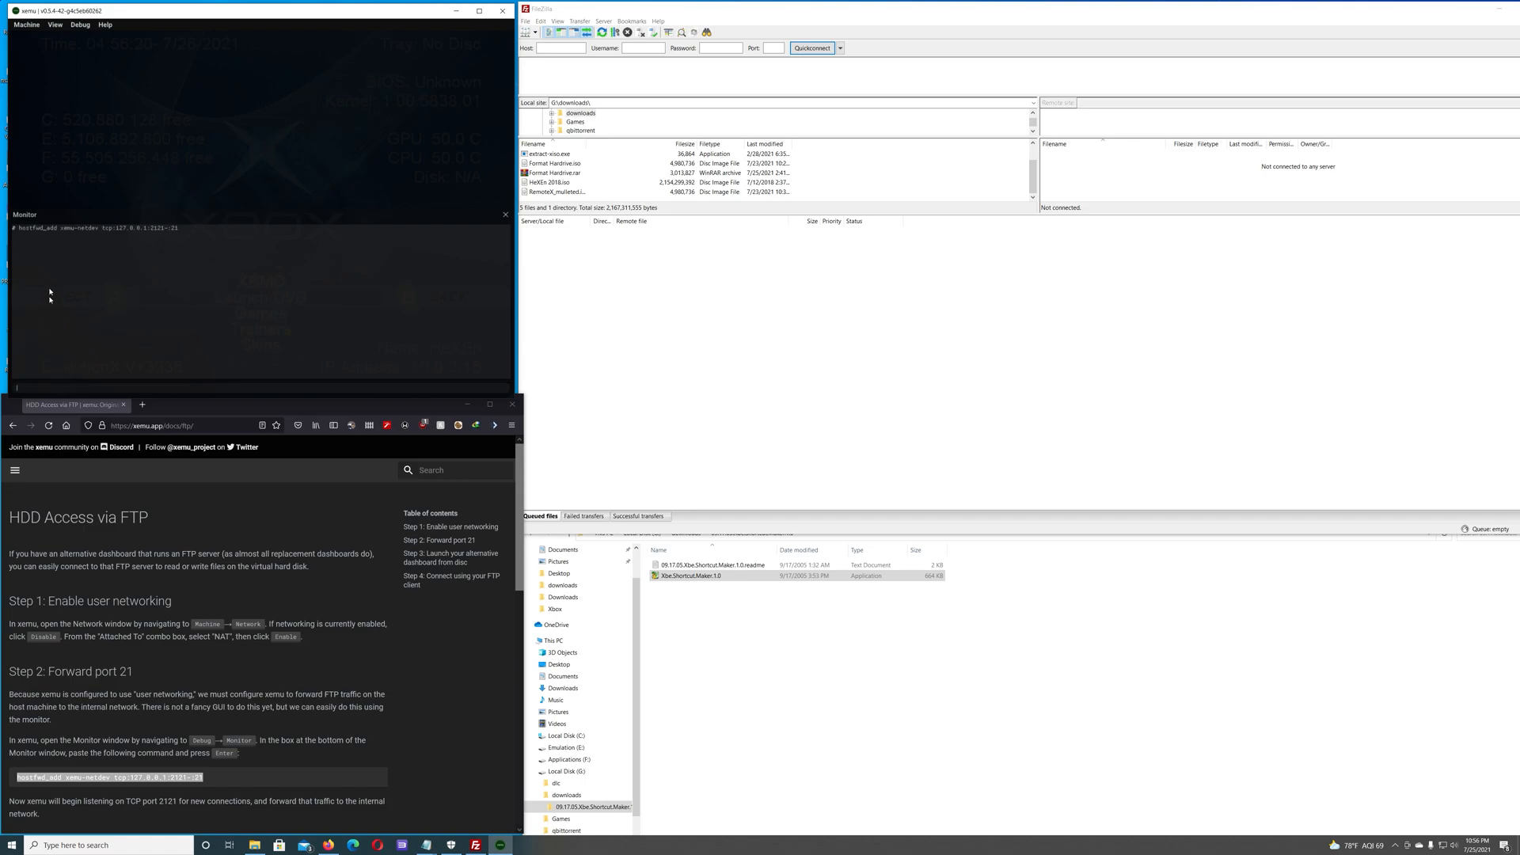
mouse_move(39, 243)
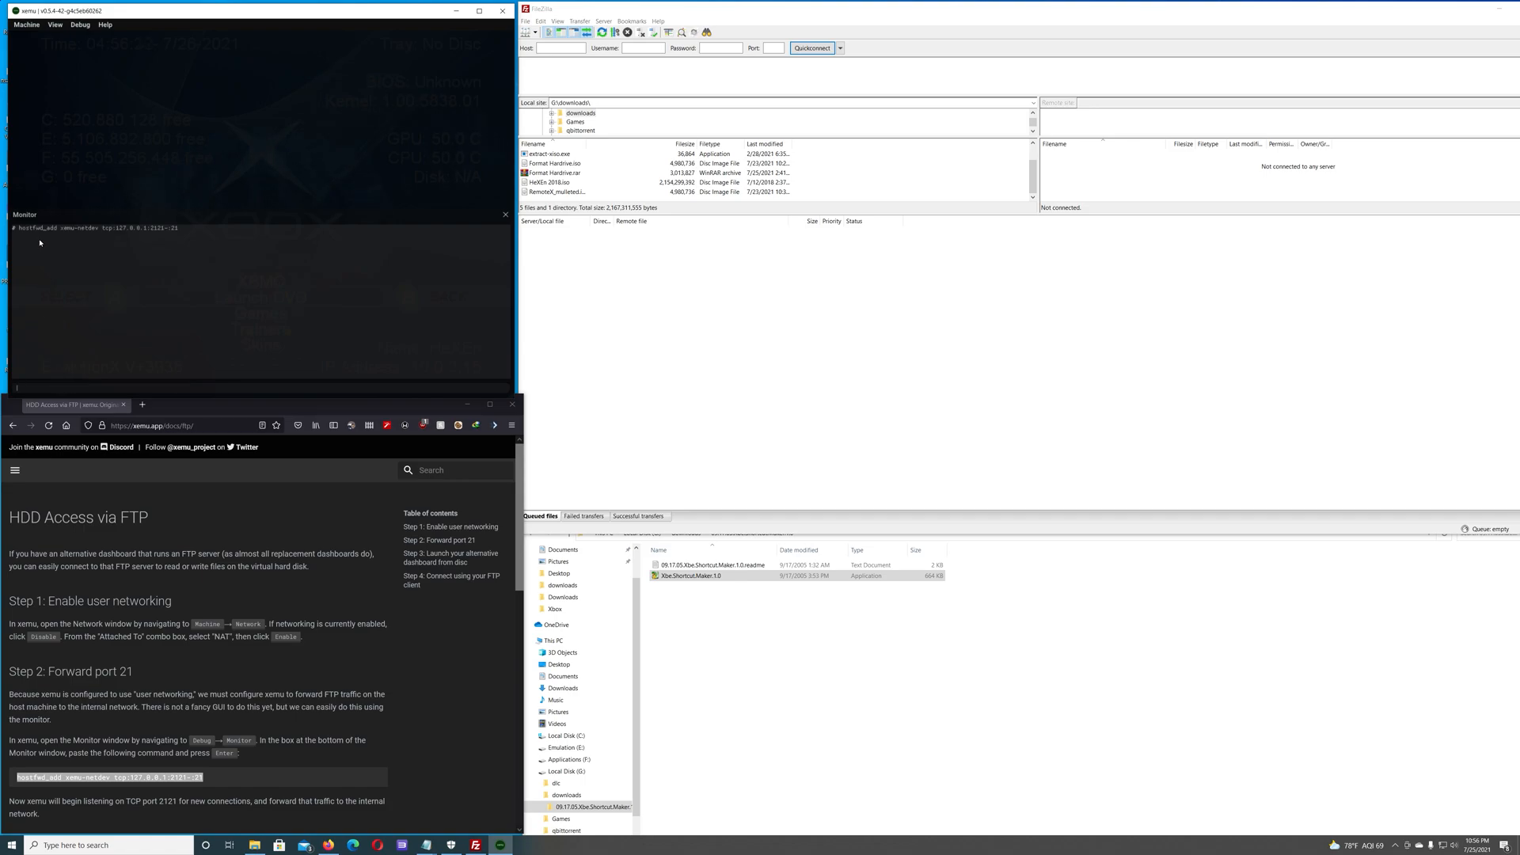
mouse_move(47, 241)
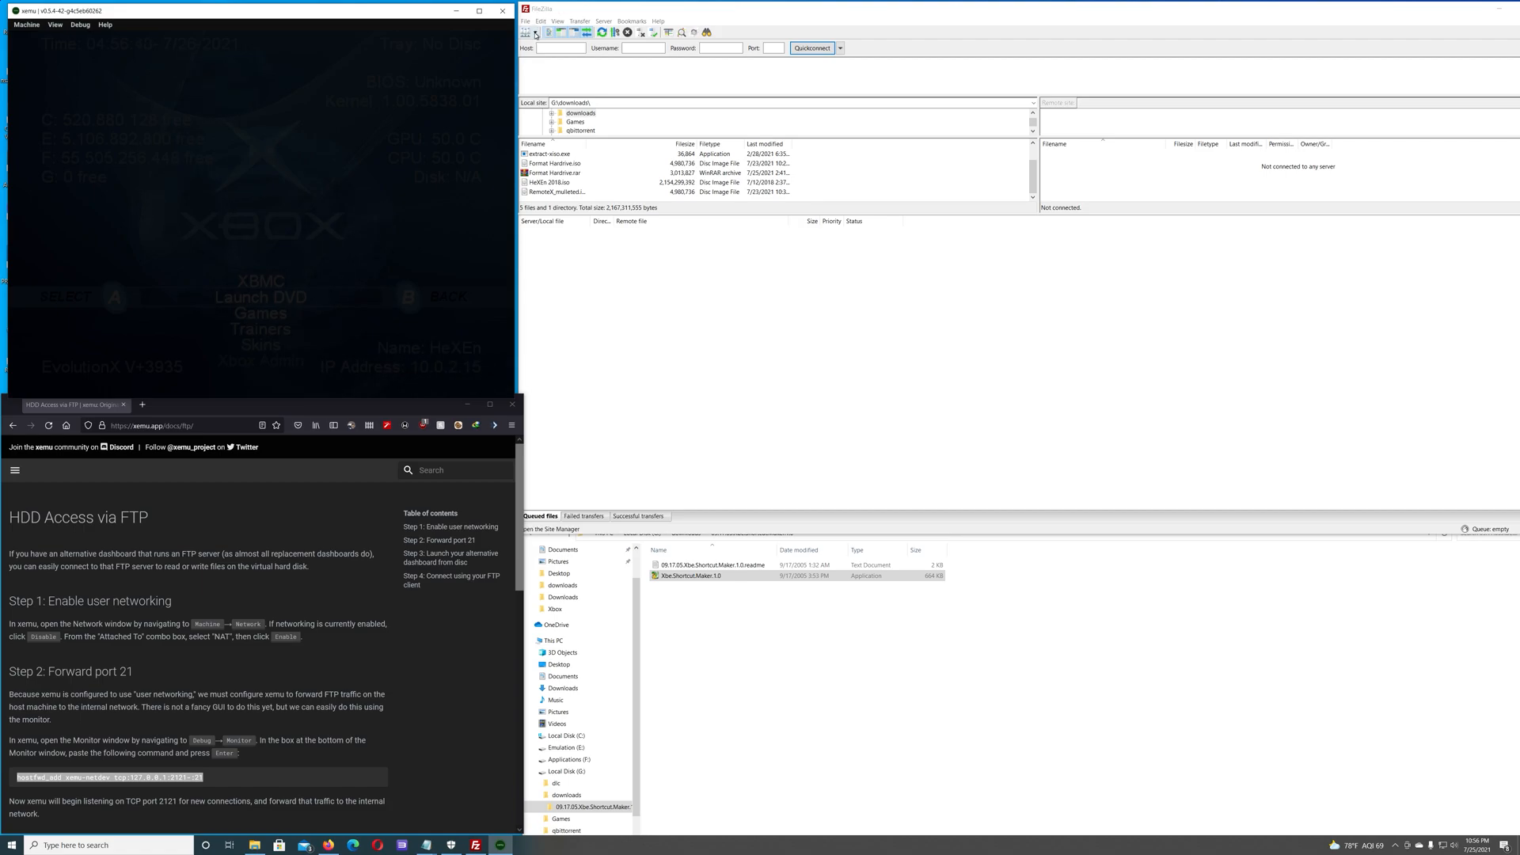
Connect FileZilla to the saved xemu2 site and rename xboxdash.xbe to xboxdash.bac
click(534, 32)
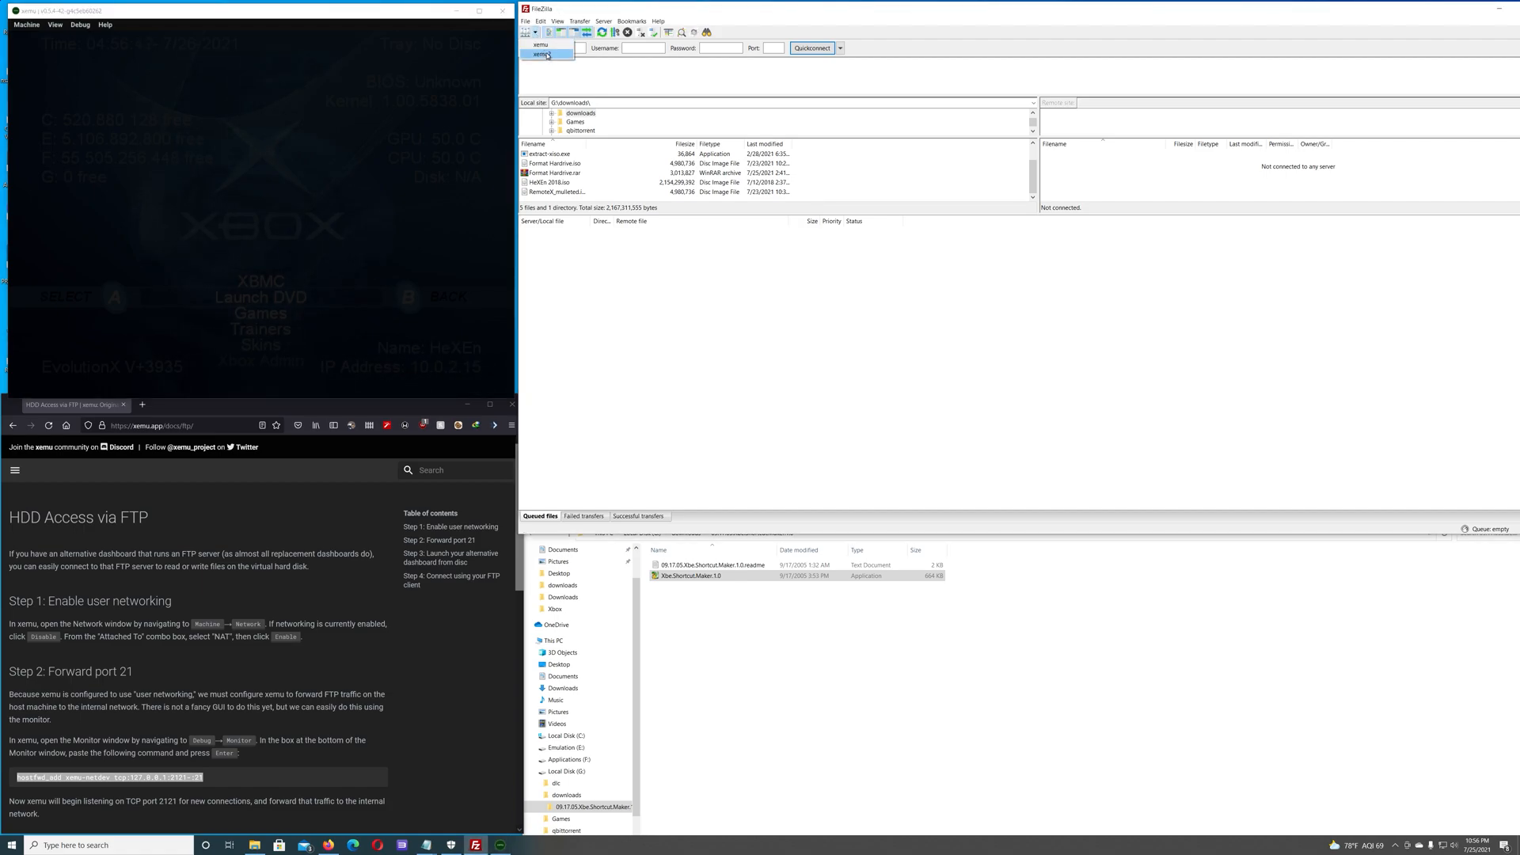
click(811, 47)
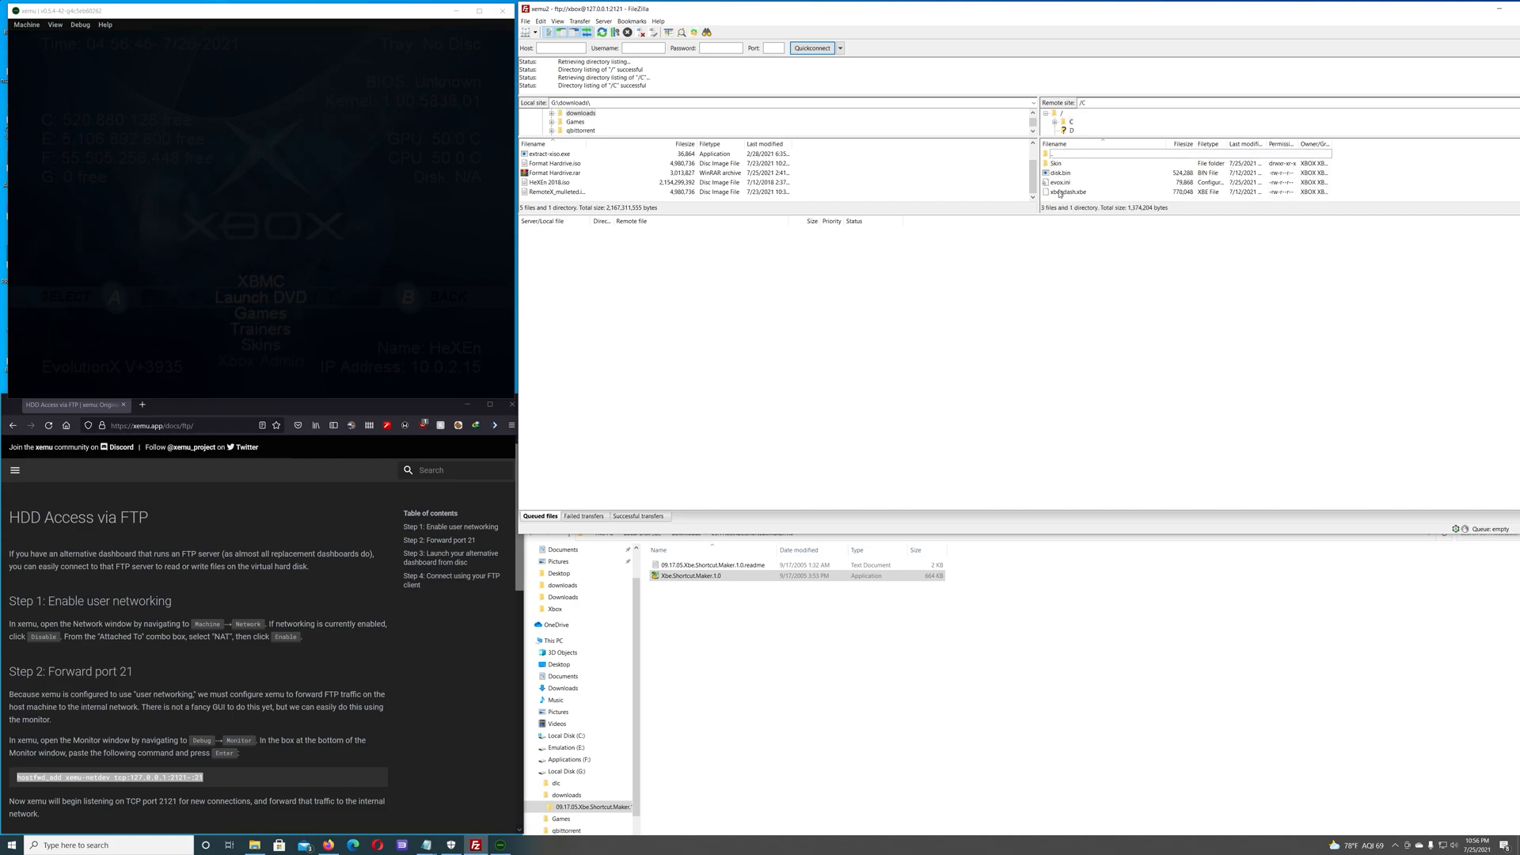
click(1067, 191)
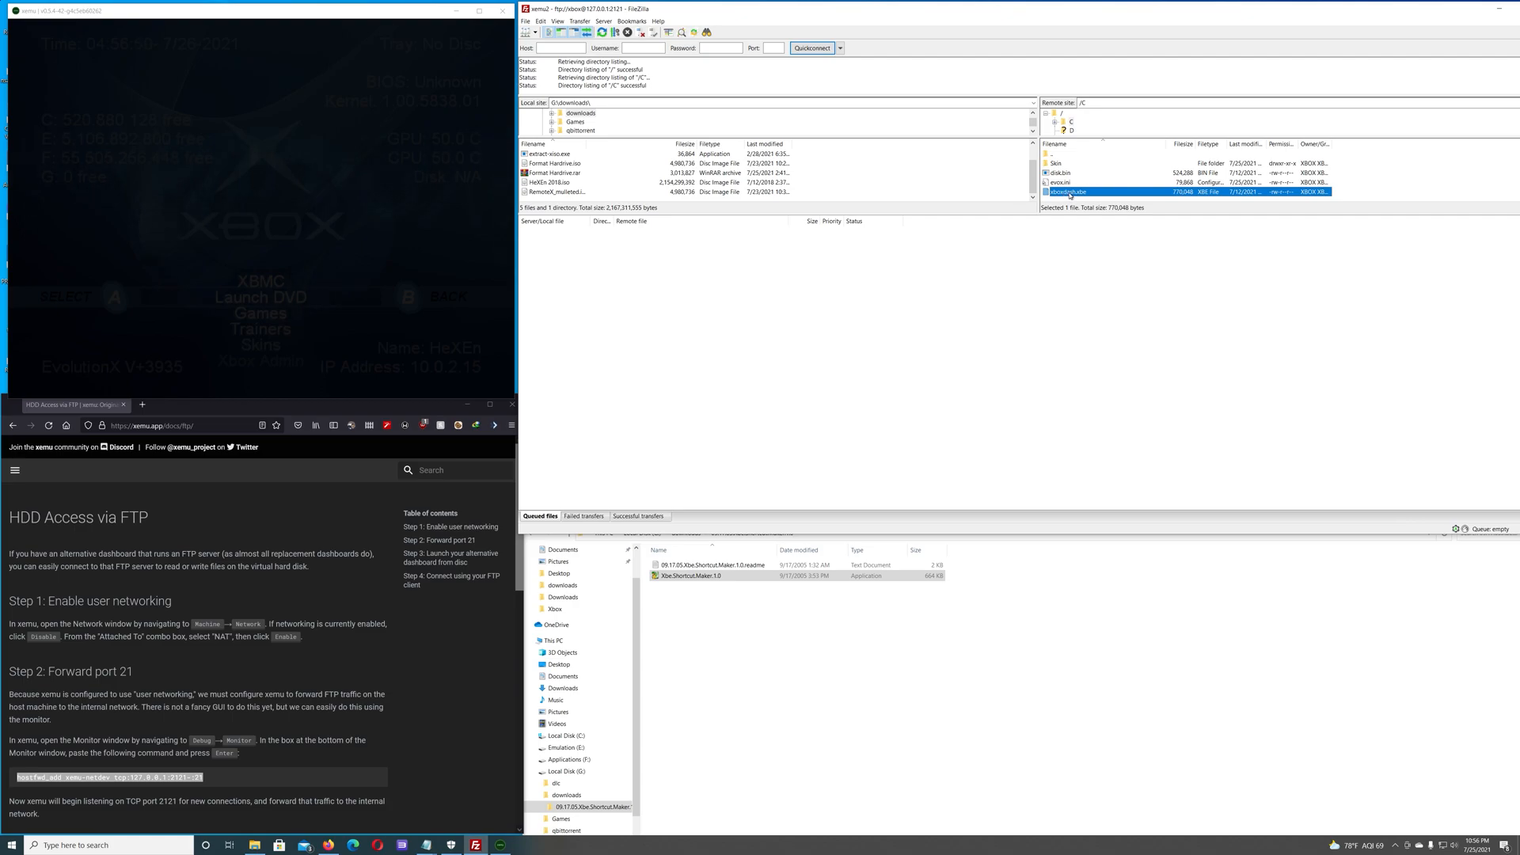
right_click(1066, 191)
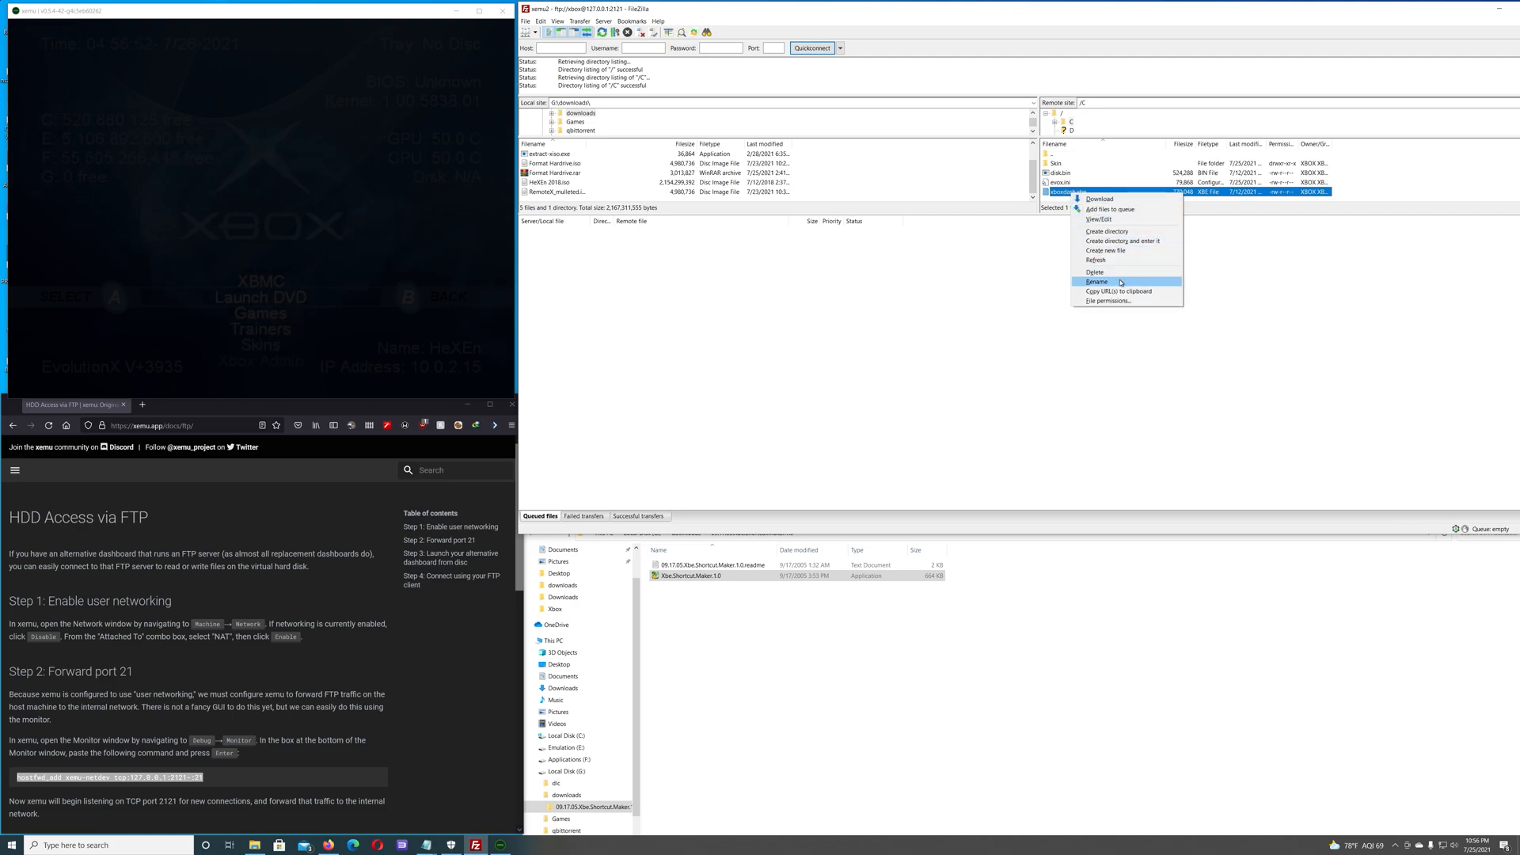
click(1095, 281)
text(ac)
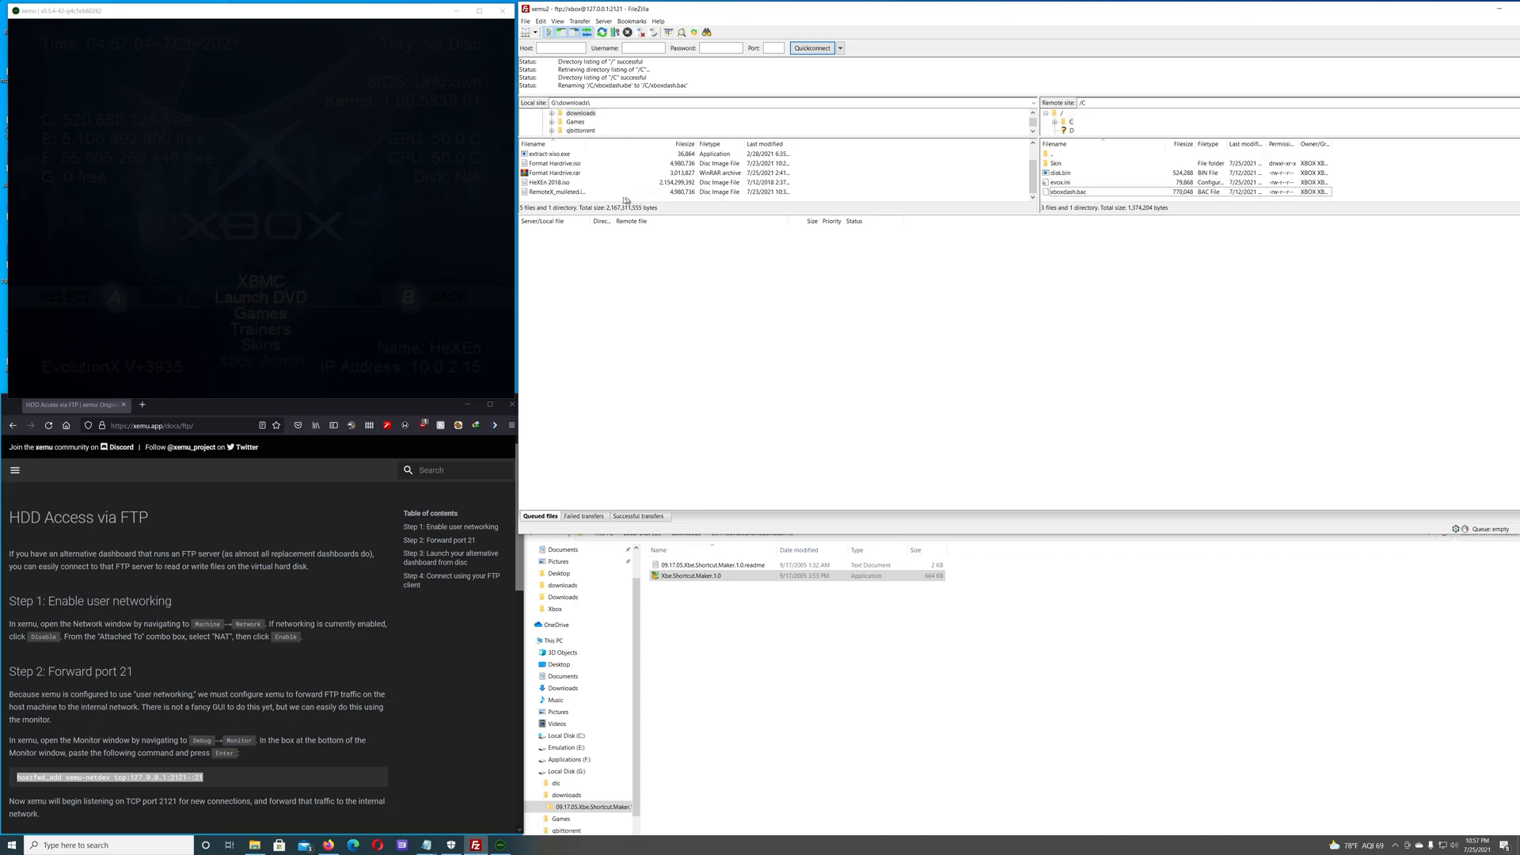
mouse_move(595, 182)
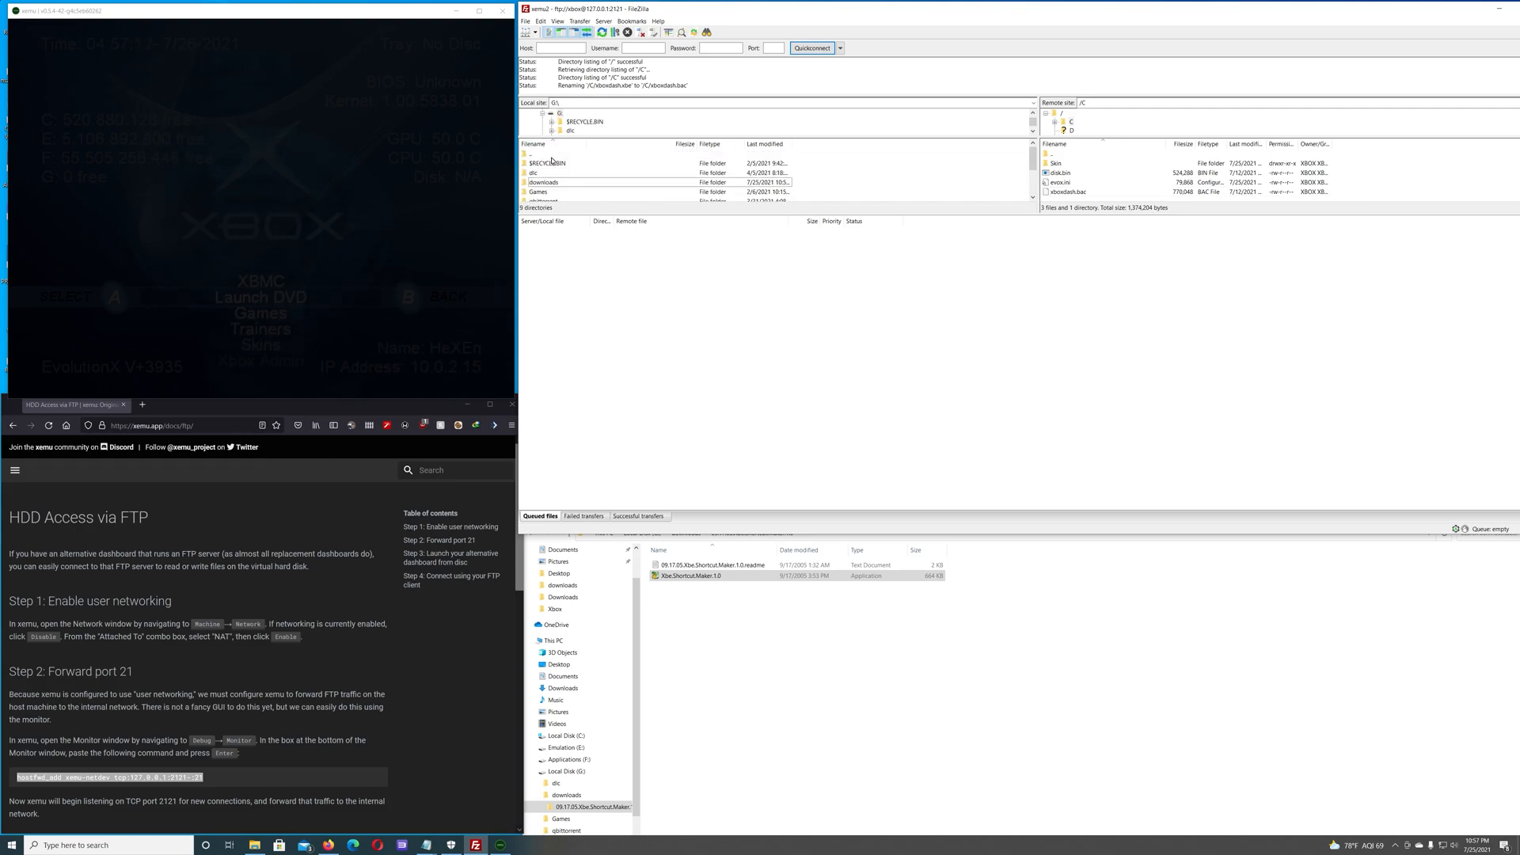
Upload the local downloads xboxdash.xbe to the Xbox's C drive
double_click(544, 182)
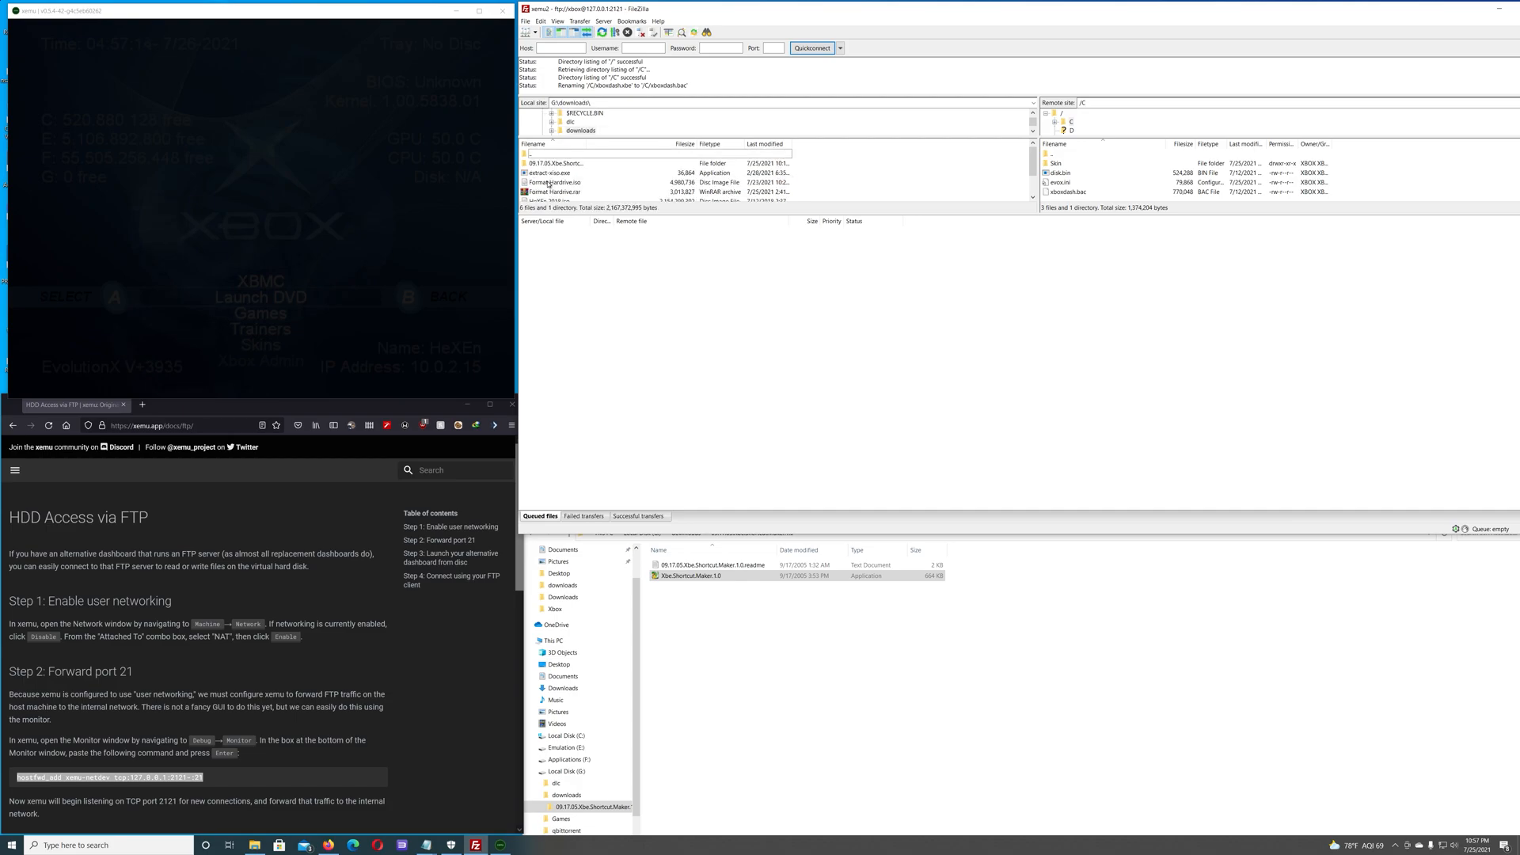
click(551, 191)
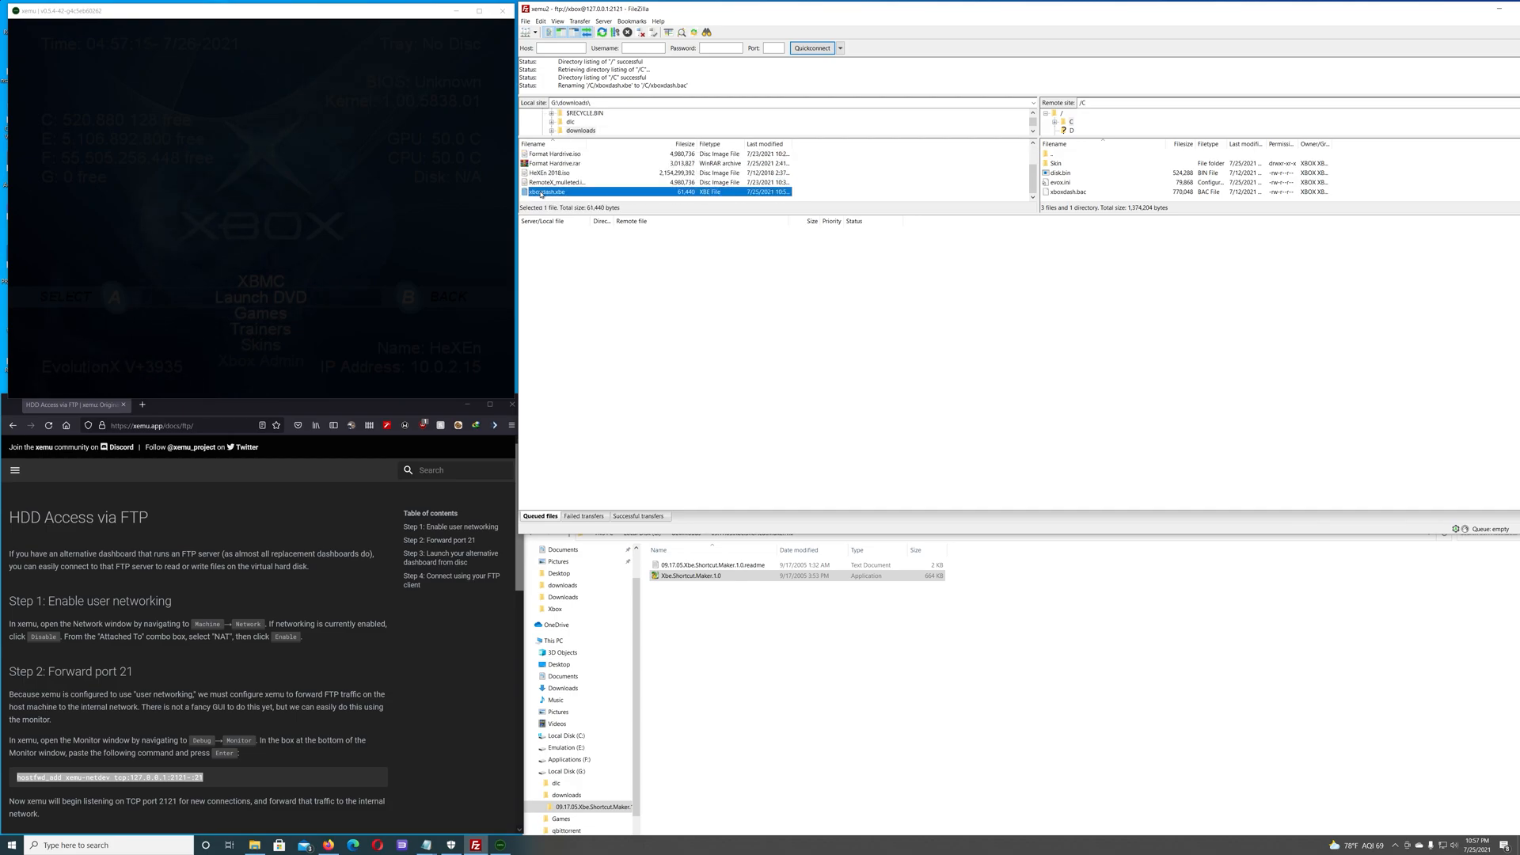
right_click(549, 191)
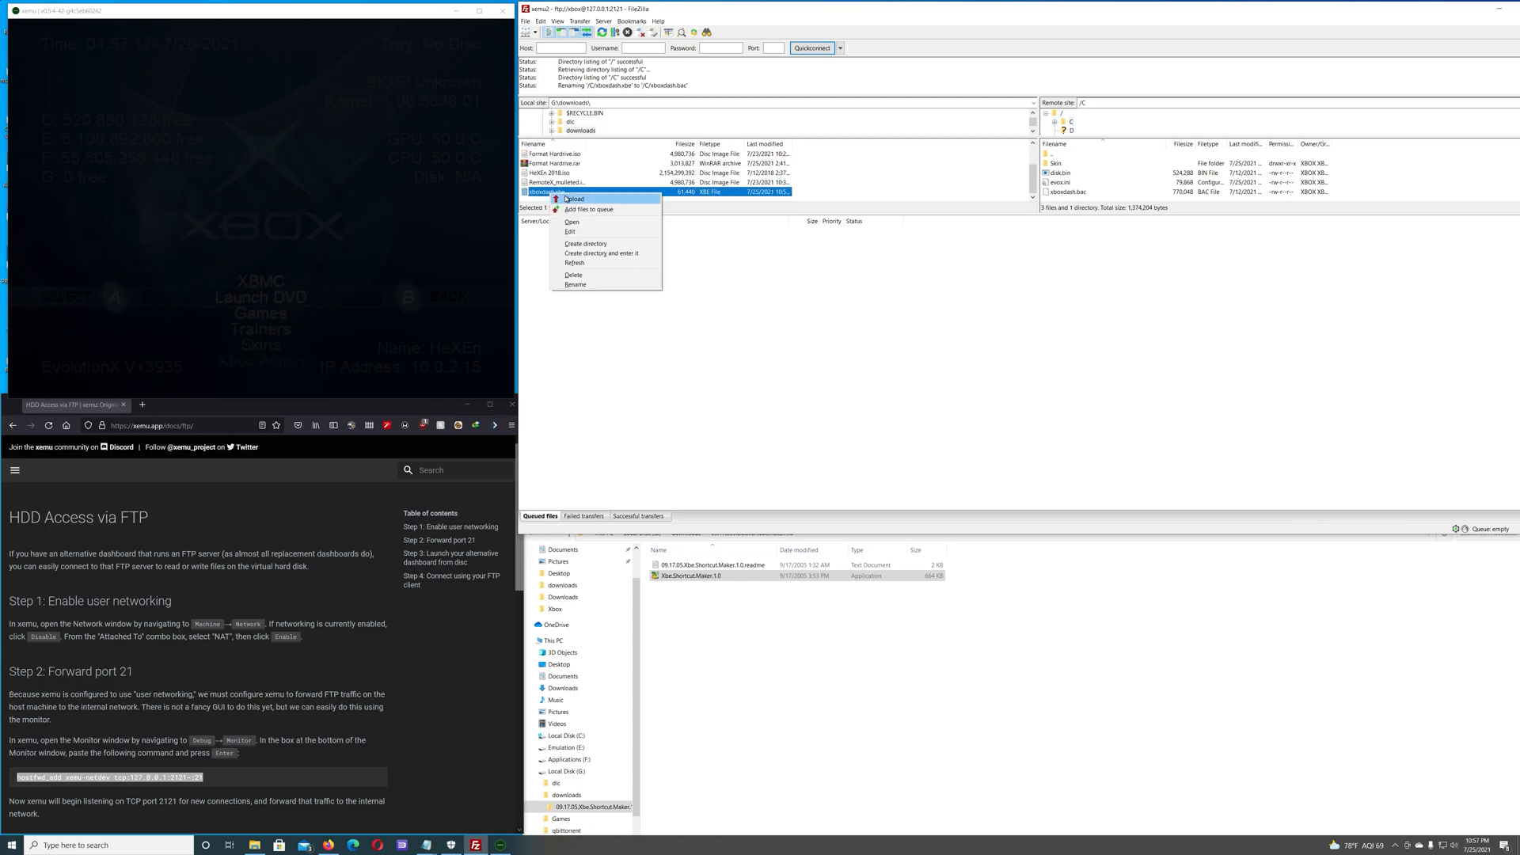
click(573, 198)
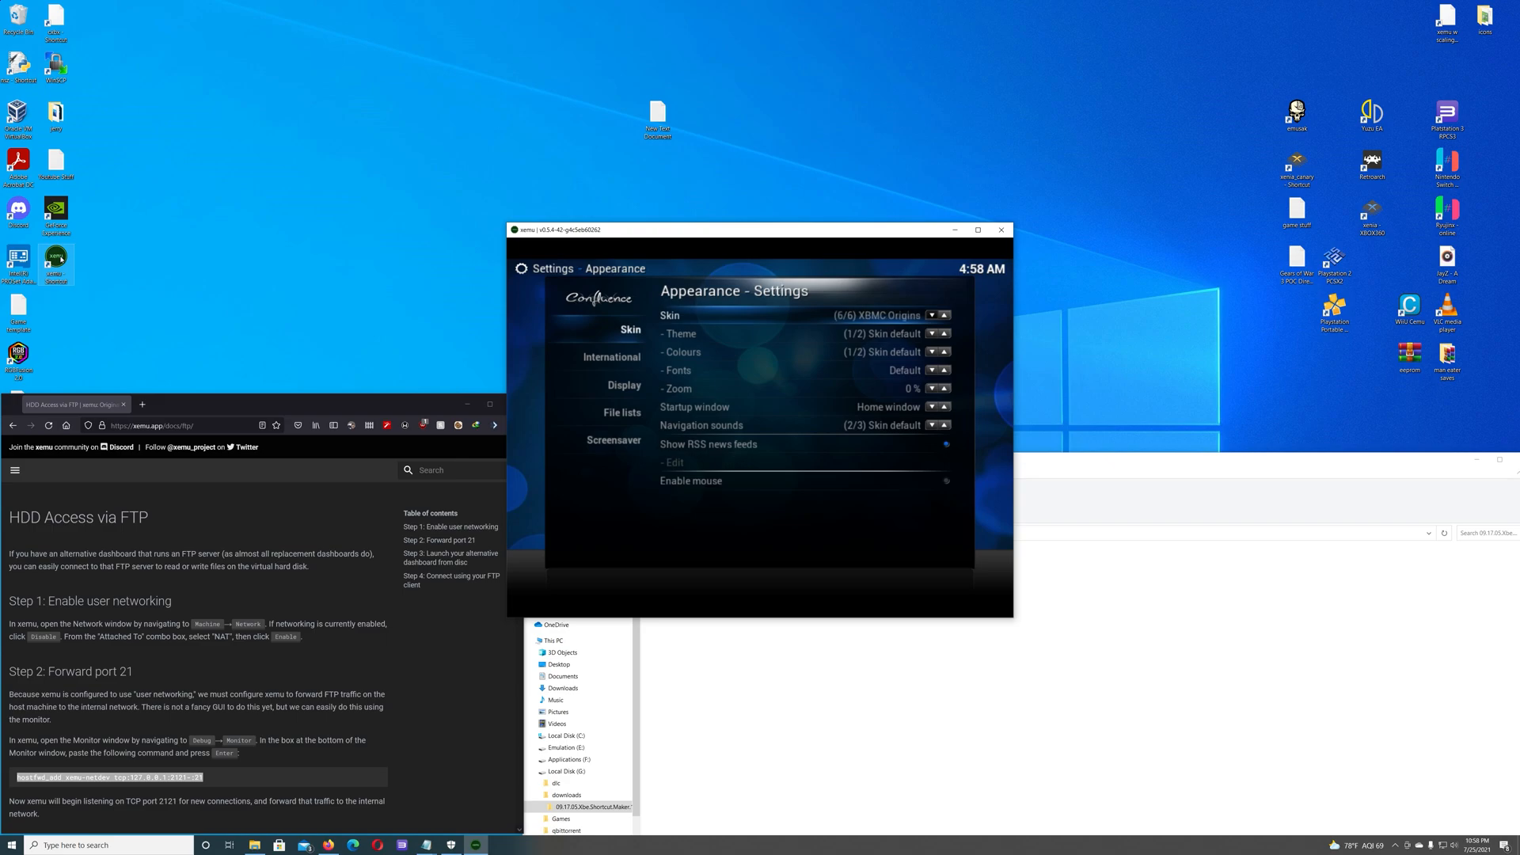
Change XBMC's Appearance skin to the Xbox One theme and view the Home screen
click(933, 315)
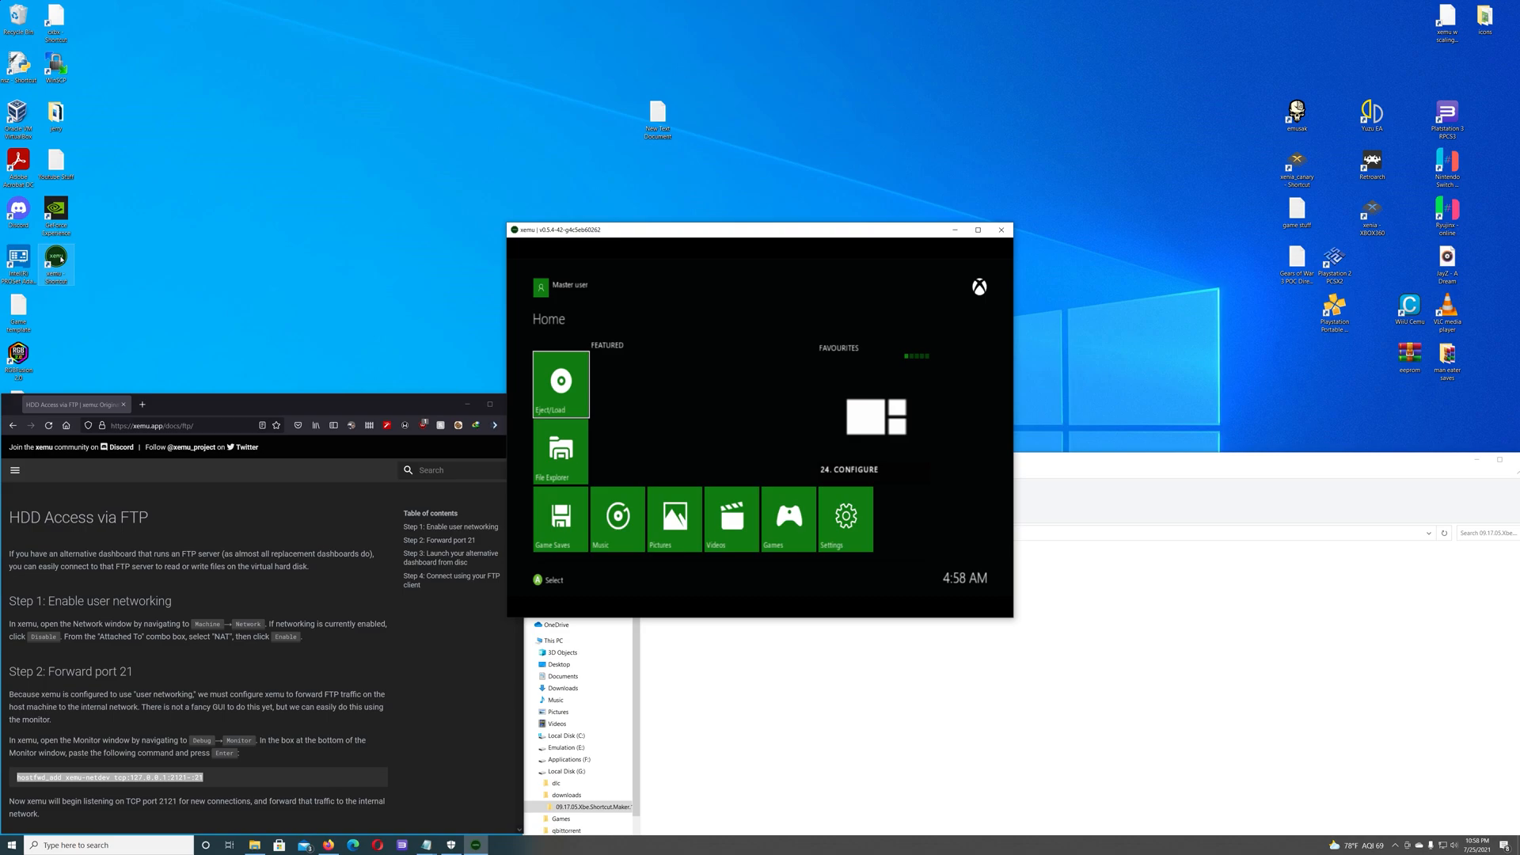
click(674, 519)
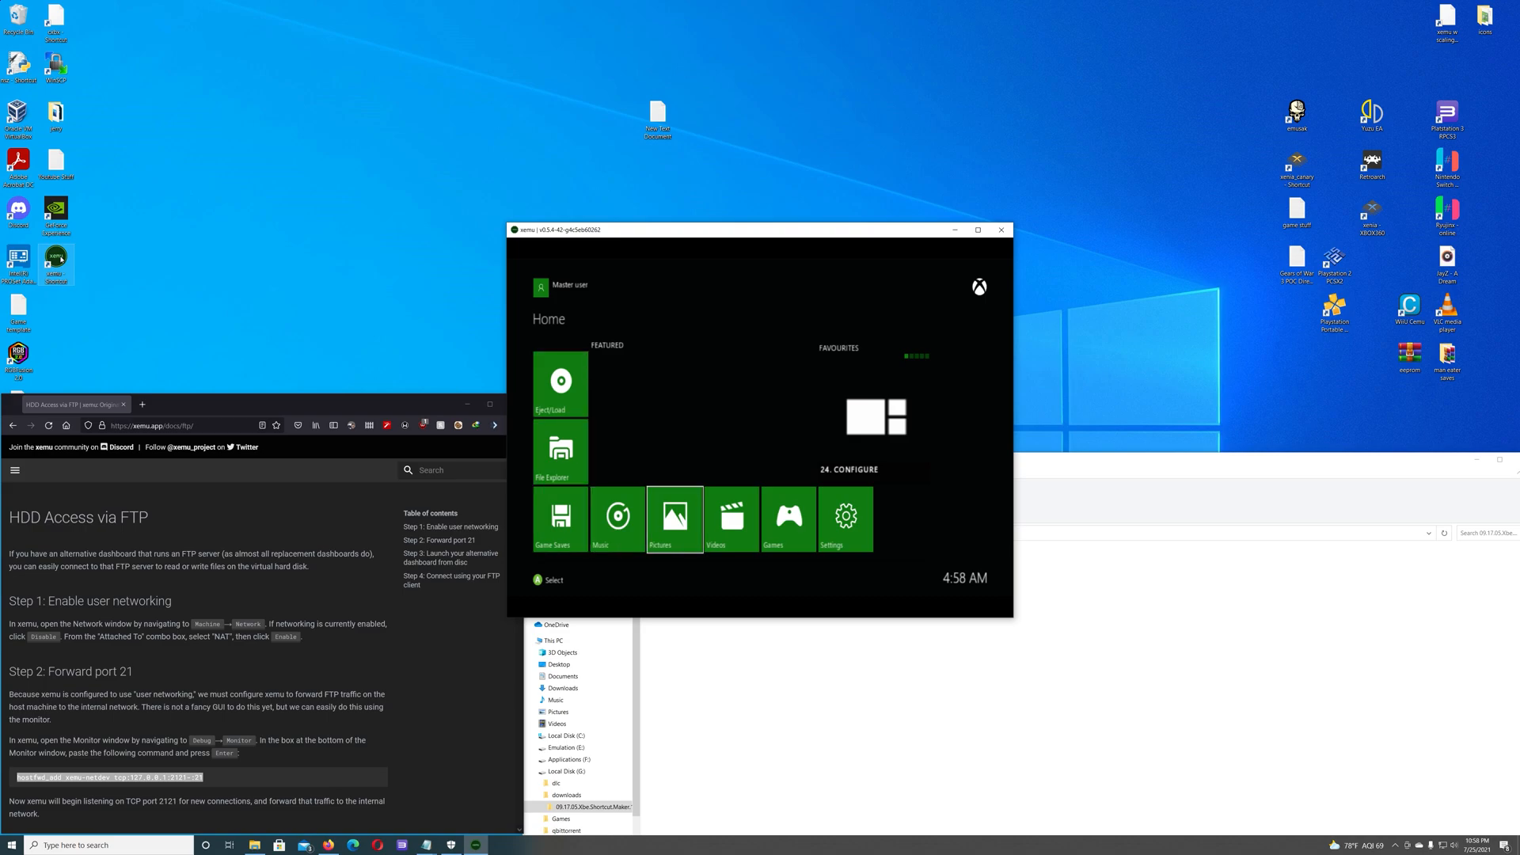